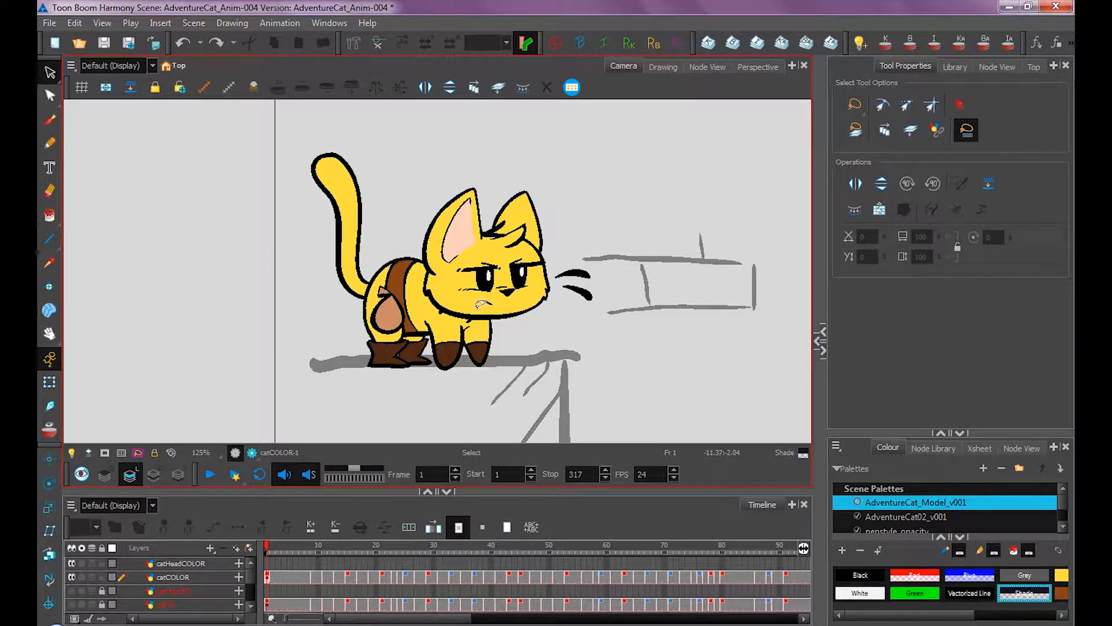
Duplicate the catCOLOR layer from its right-click menu and begin renaming the copy.
click(663, 67)
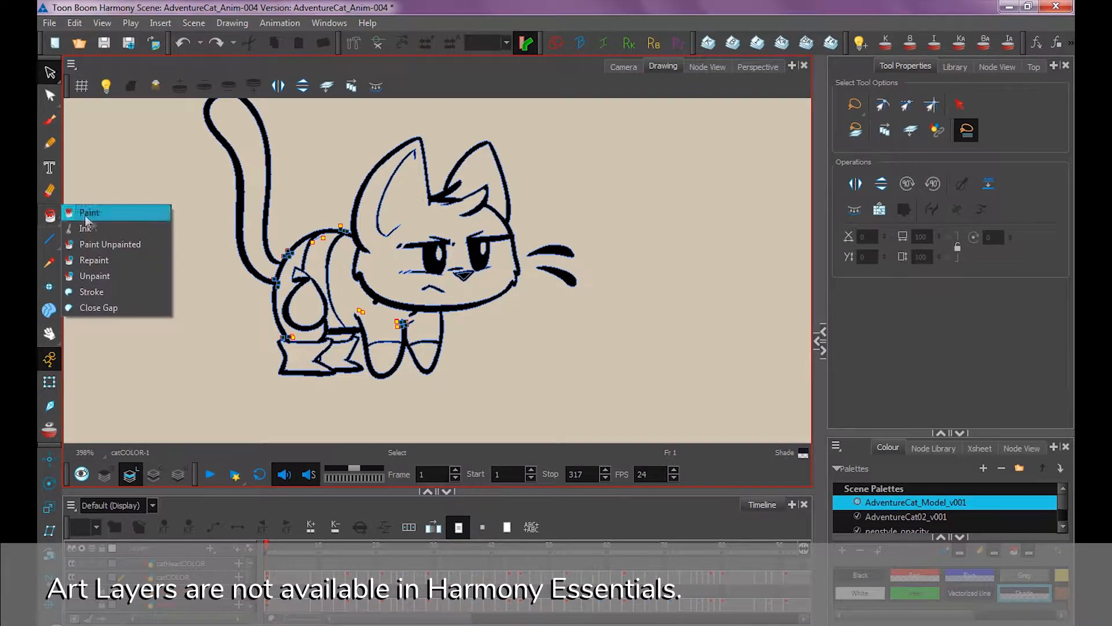
click(91, 292)
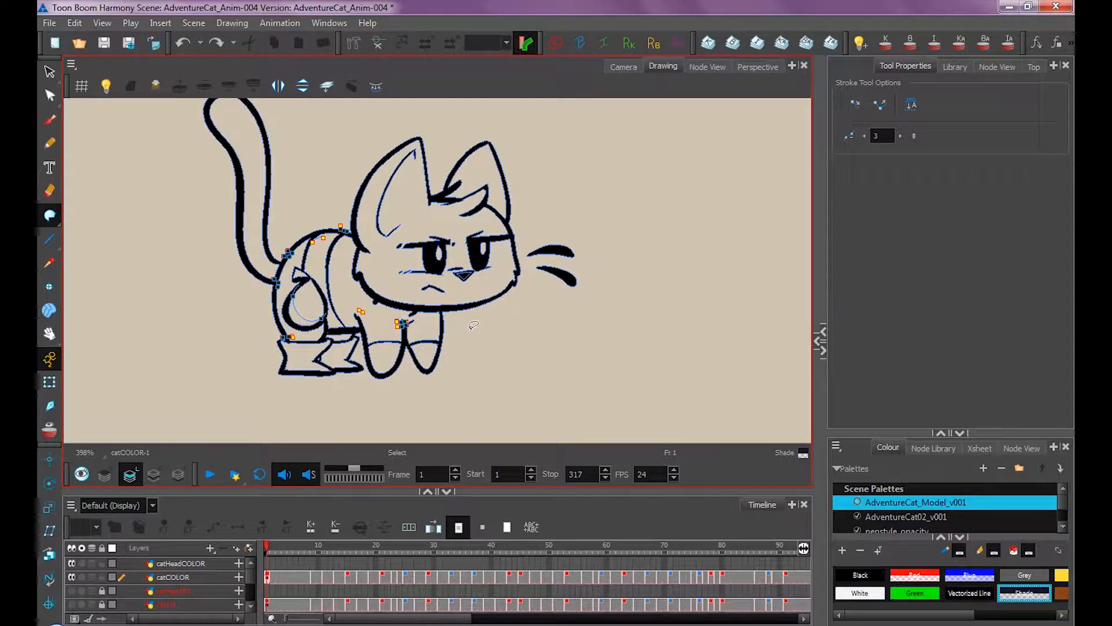
right_click(171, 577)
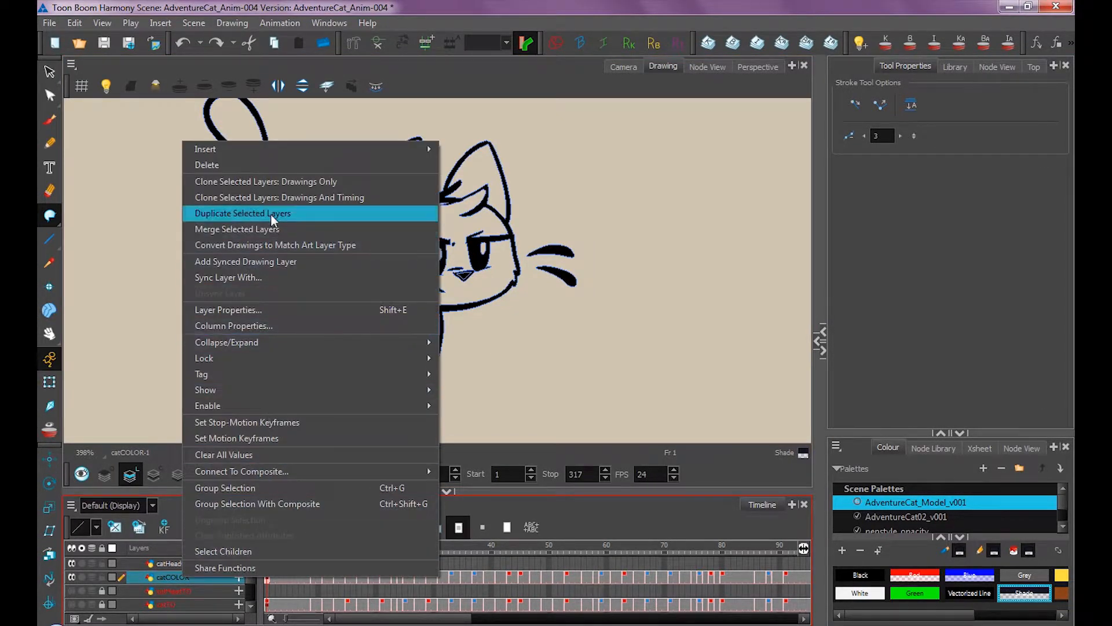
click(242, 213)
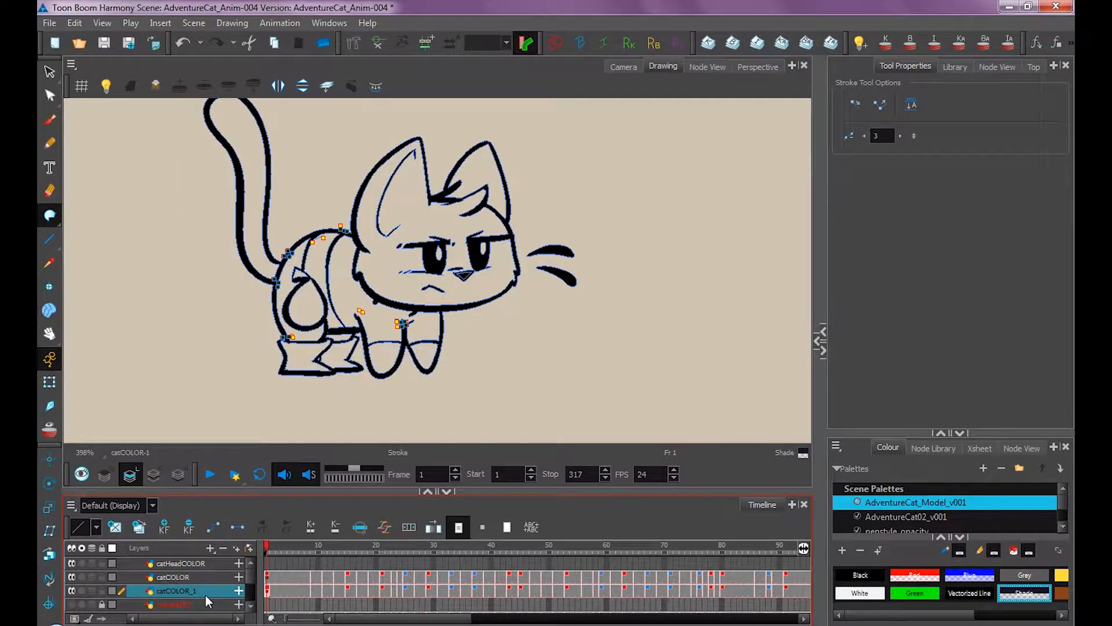
click(173, 577)
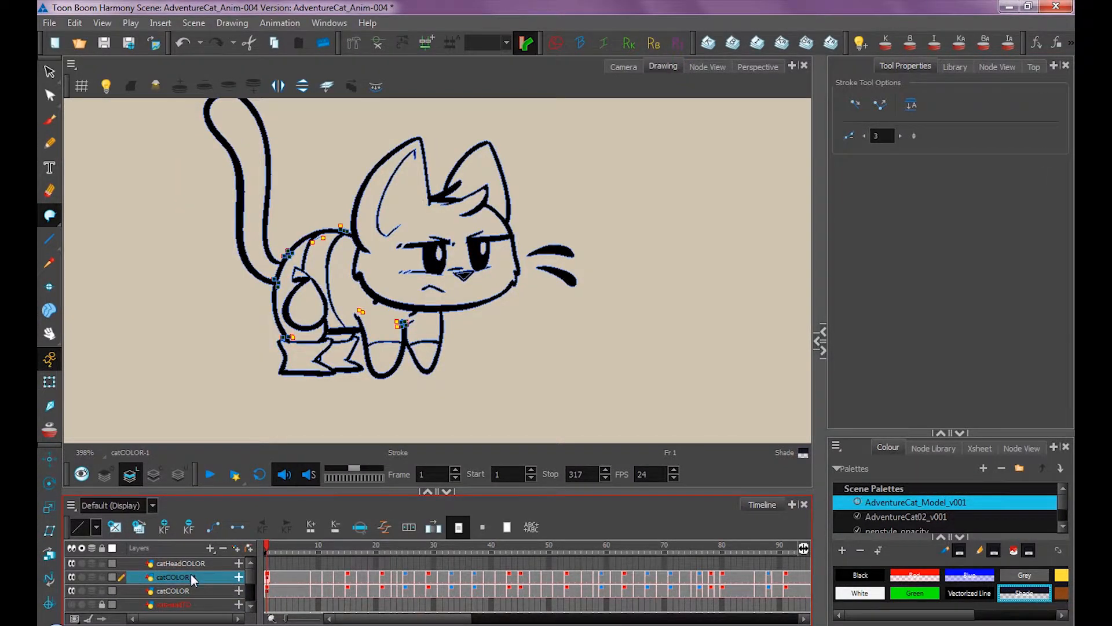
Rename the copy catSHADE and unpaint its copied colour across all drawings.
click(49, 216)
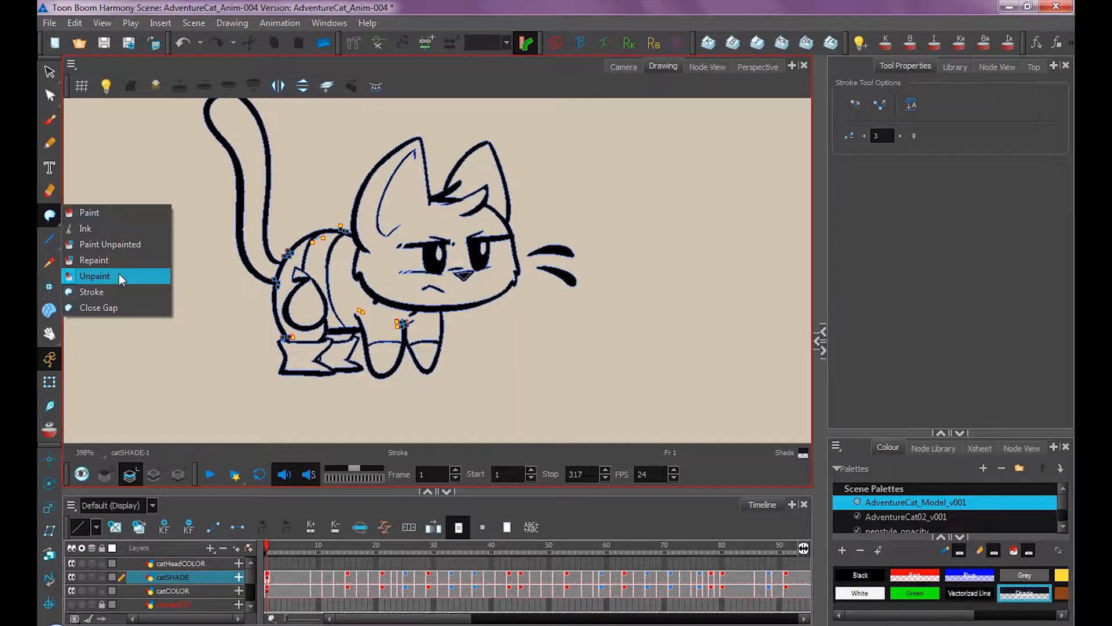
click(89, 212)
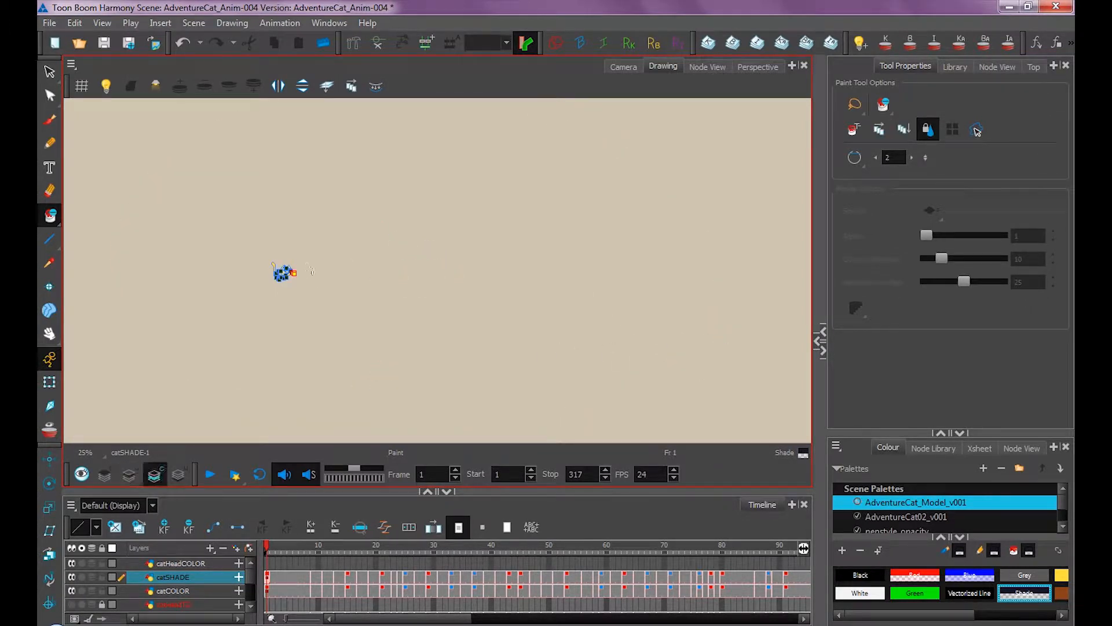
click(879, 129)
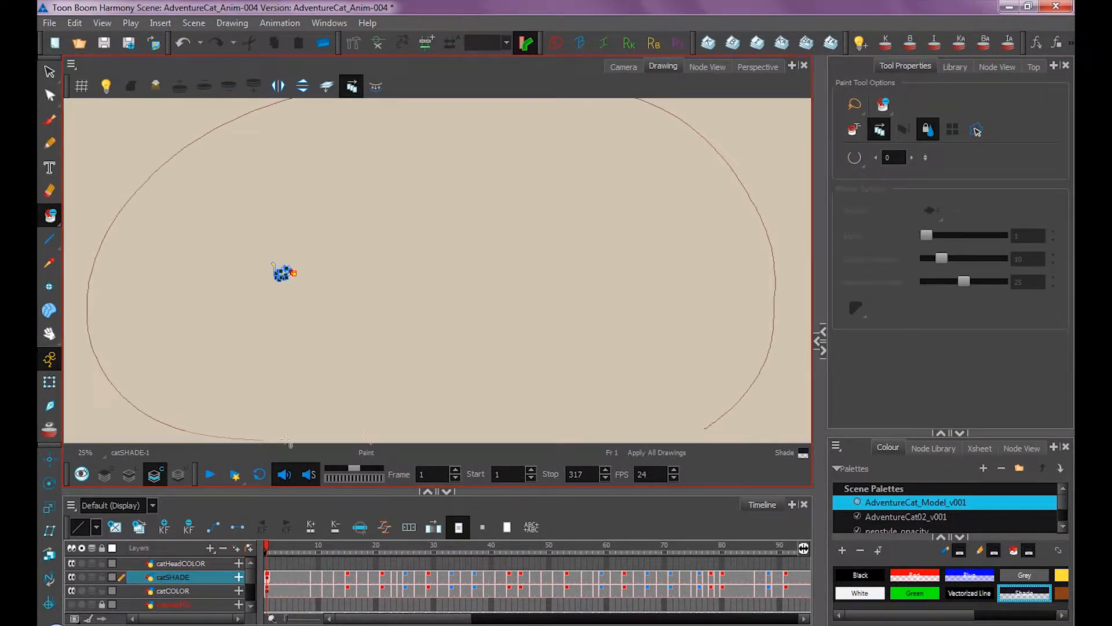
click(624, 66)
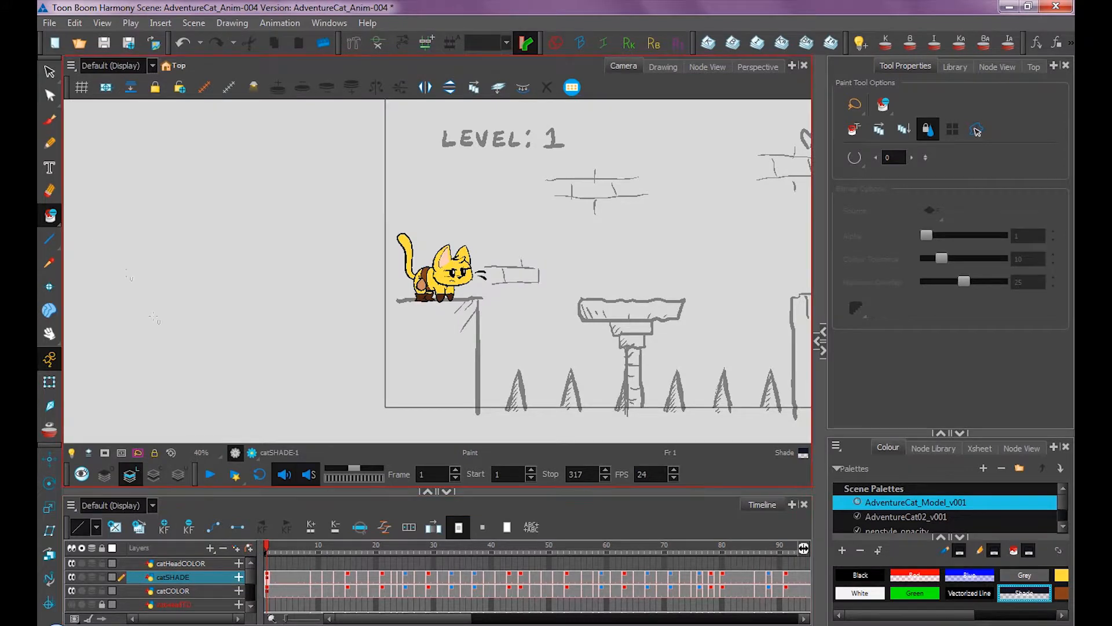
Paint semi-transparent grey test strokes beside the cat with the large 150 brush preset.
click(50, 120)
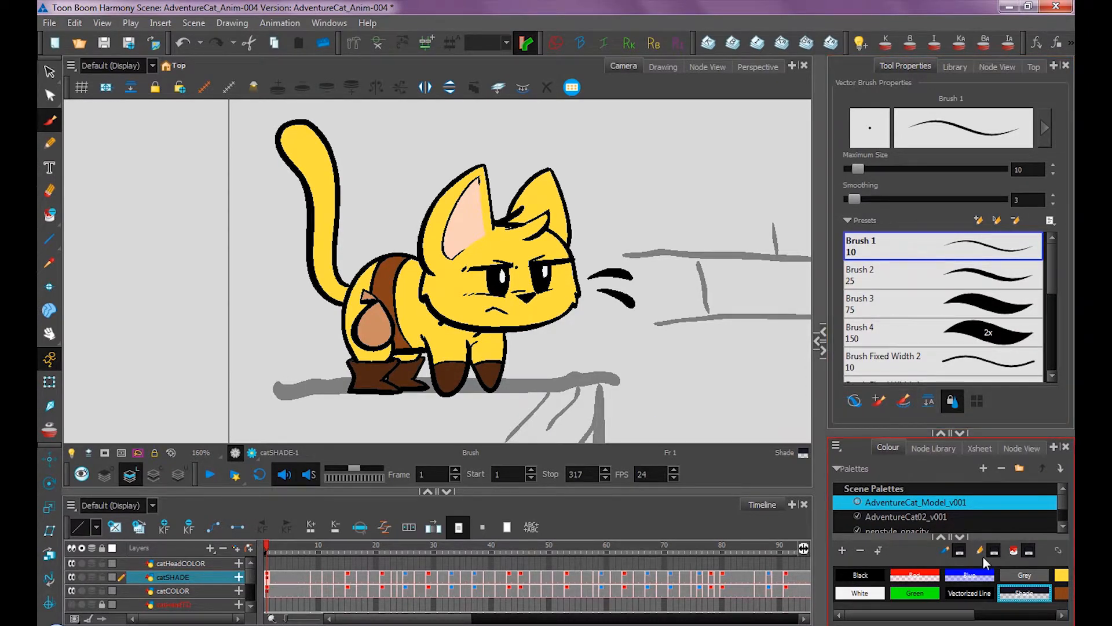
click(922, 332)
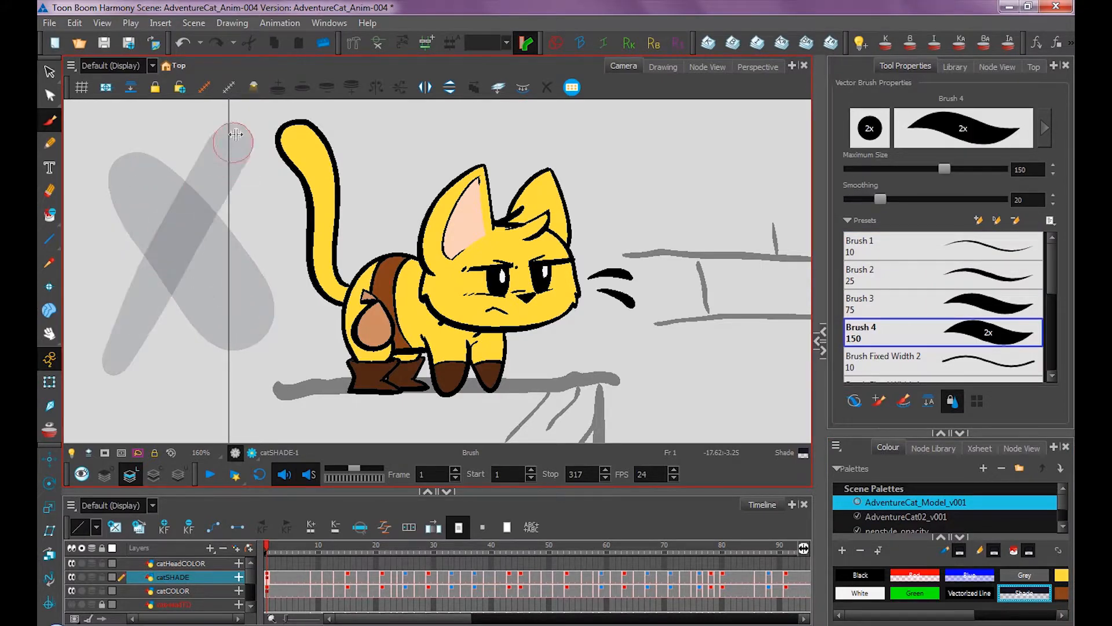